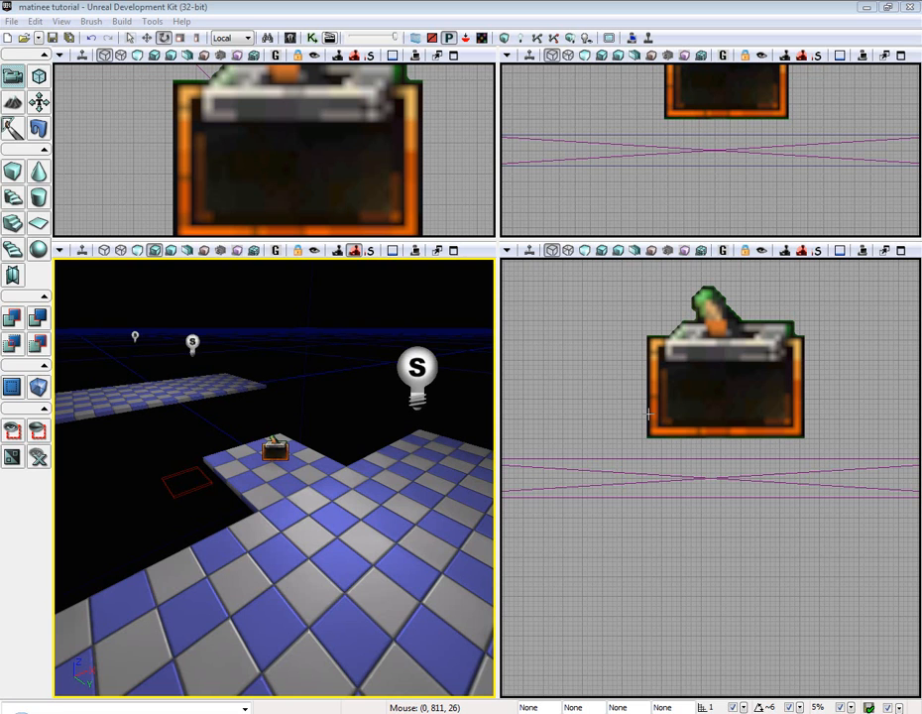
mouse_move(476, 425)
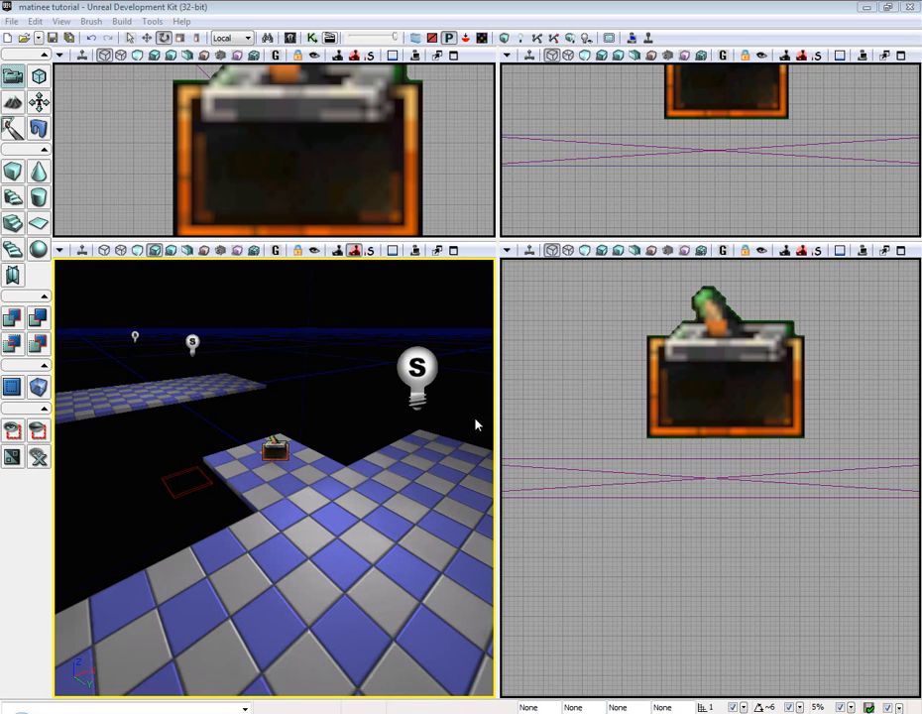
- Bring up the Actor Classes browser from the View > Browser Windows menu
click(62, 19)
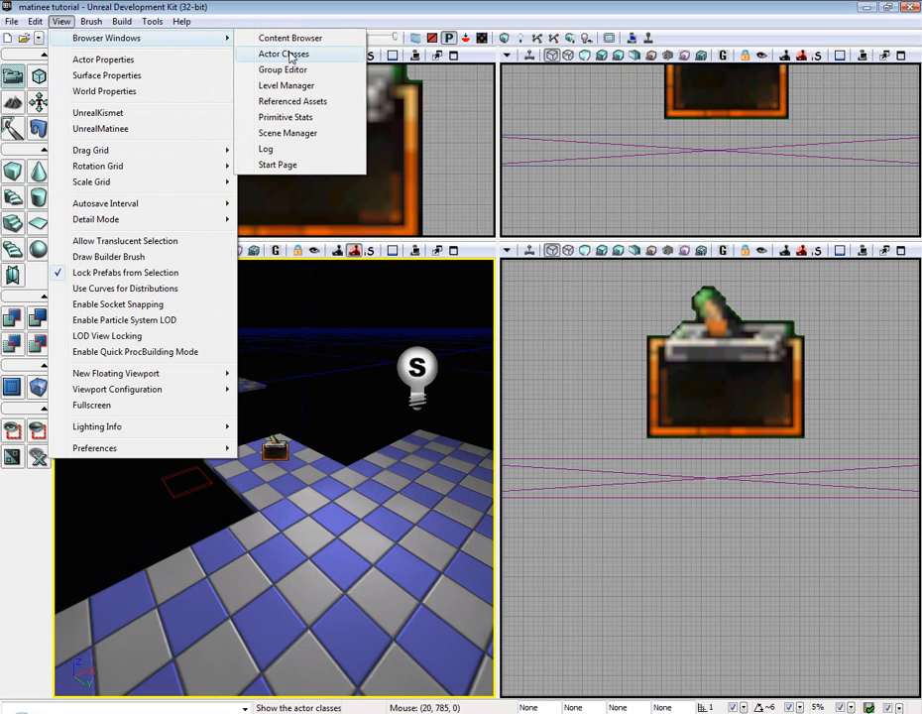
mouse_move(345, 55)
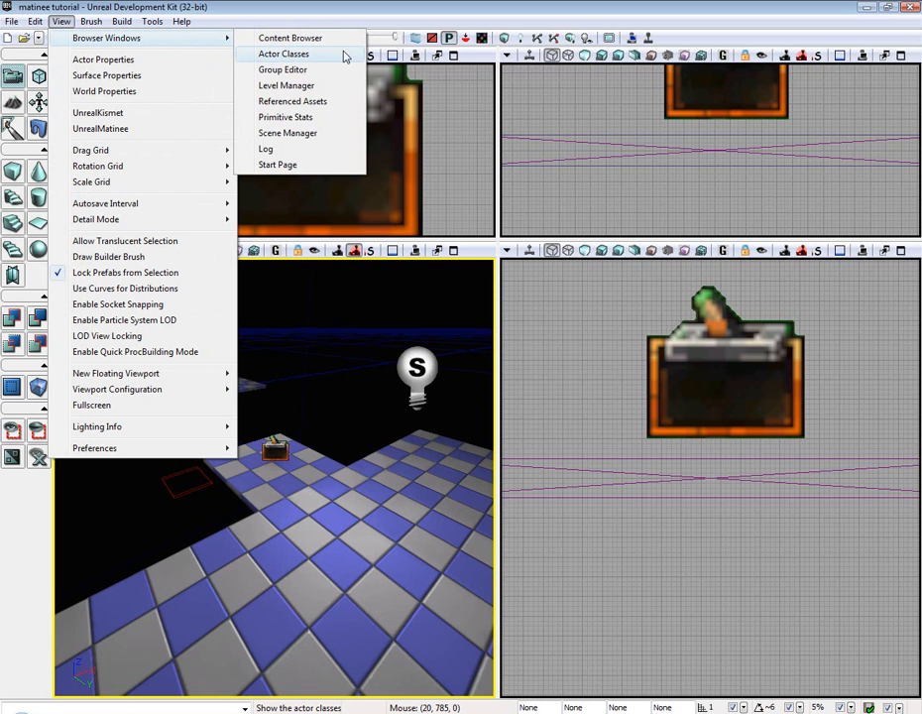
click(283, 53)
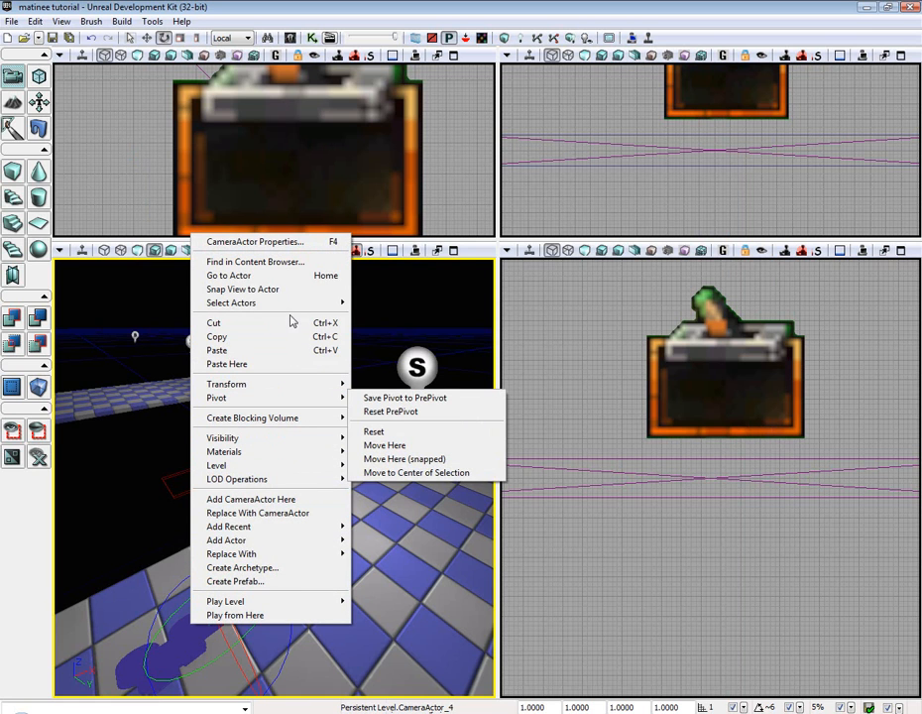
mouse_move(268, 289)
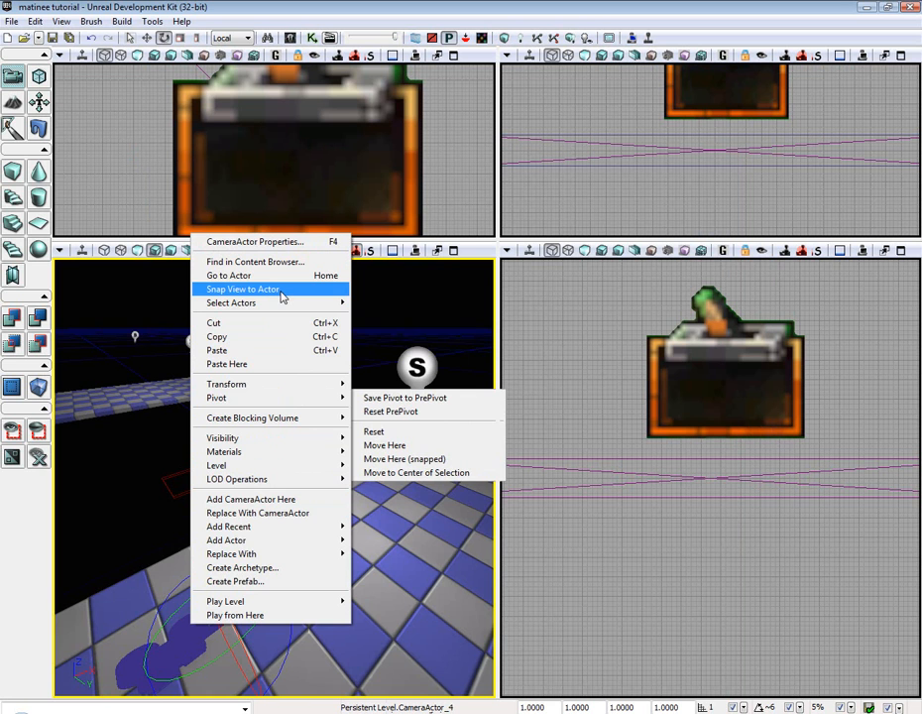
- Snap the perspective view to the placed CameraActor and focus the viewport
click(242, 290)
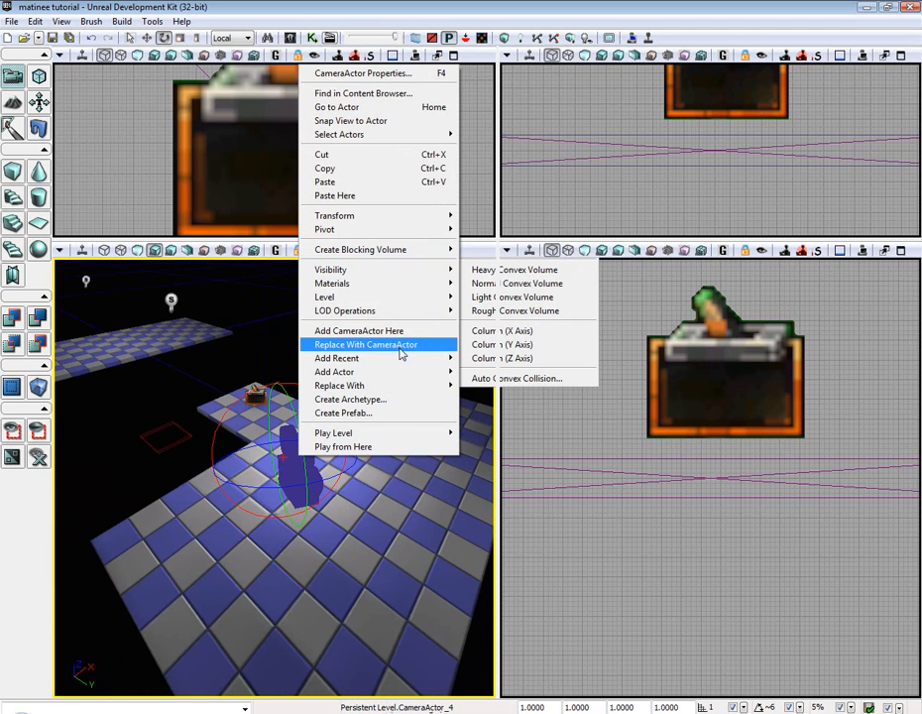
mouse_move(387, 214)
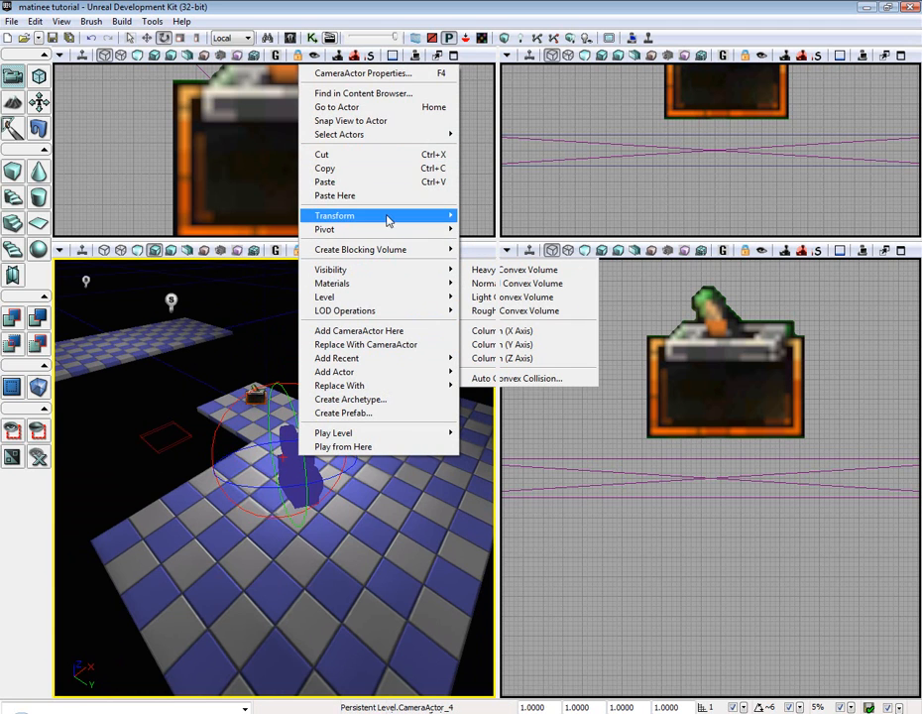
mouse_move(329, 270)
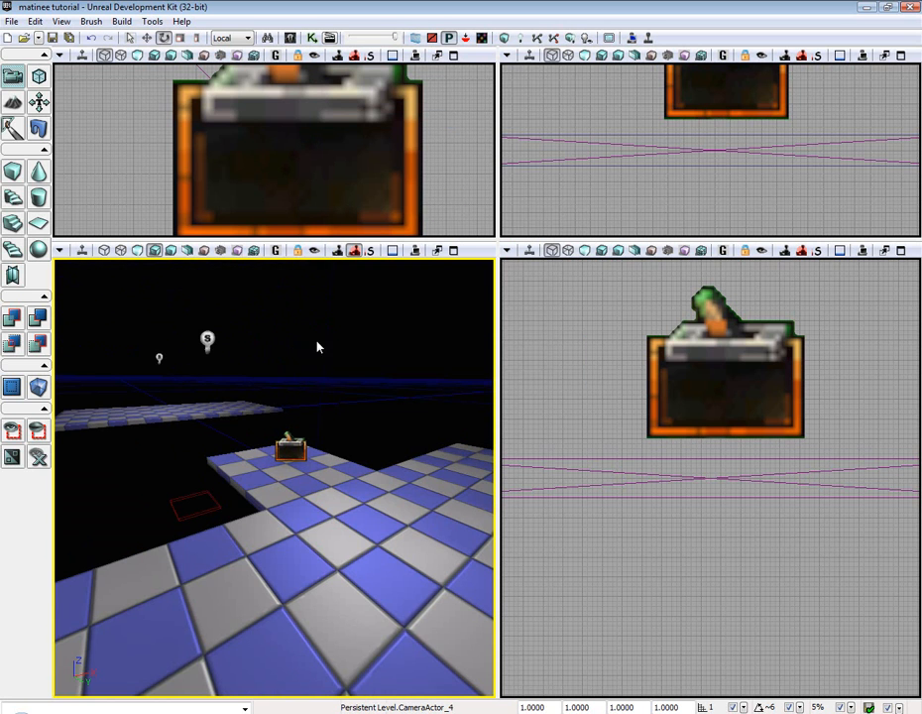
click(290, 444)
text(C)
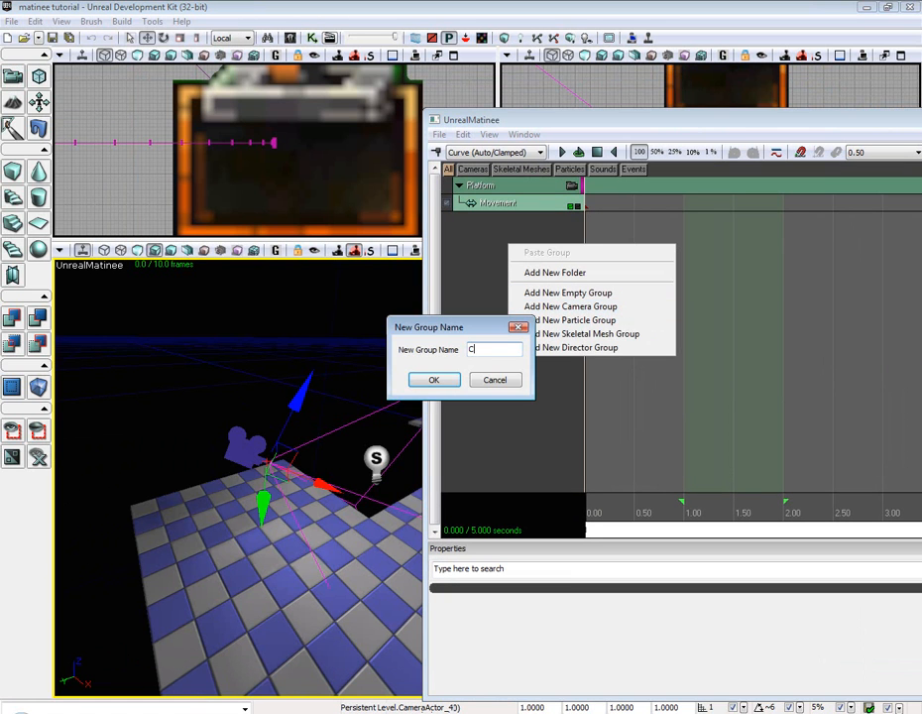
- Name the new Matinee camera group 'Camera' and confirm it
click(432, 381)
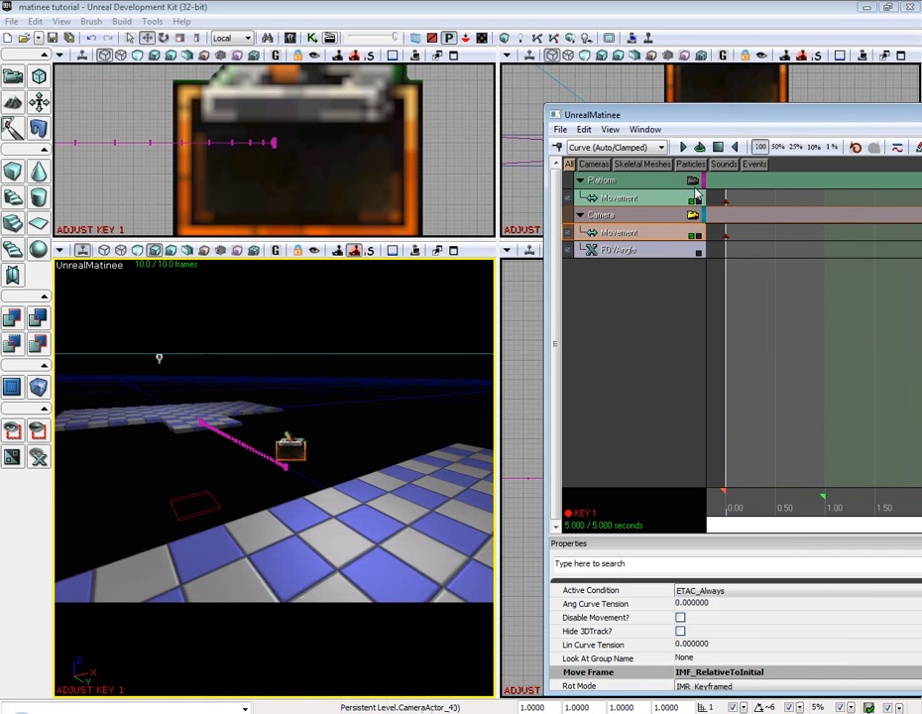
- Key a second camera position on the Movement track and play back the move between keys
click(692, 214)
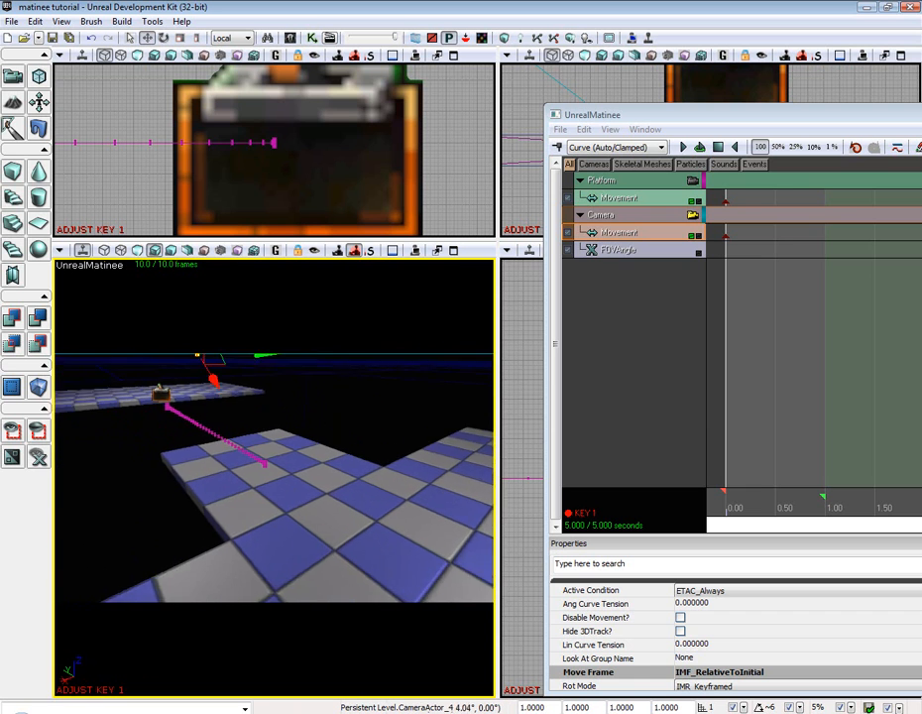
click(718, 147)
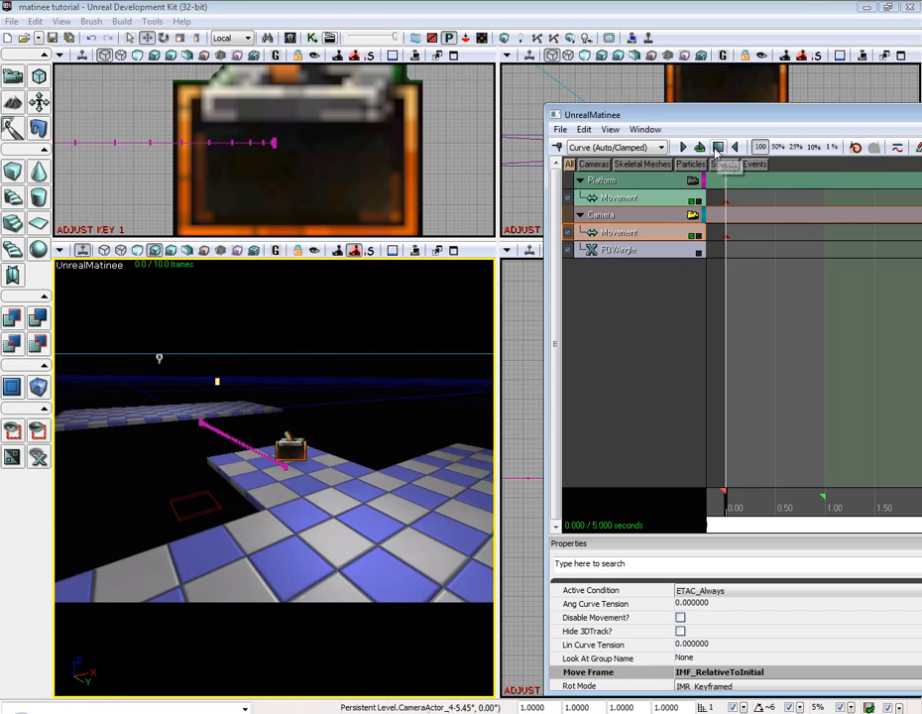
click(682, 147)
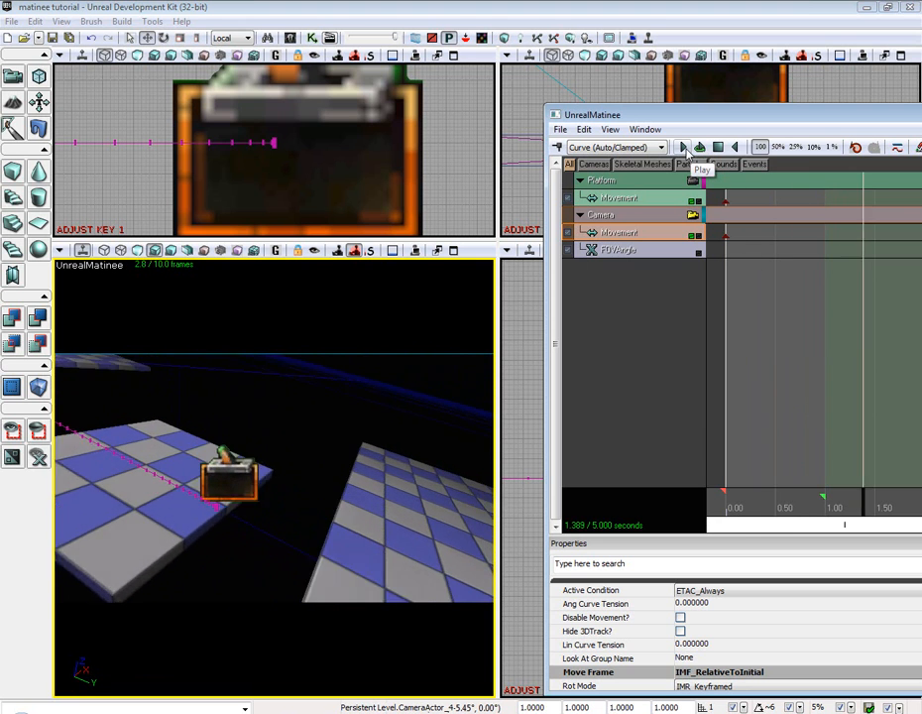
click(687, 147)
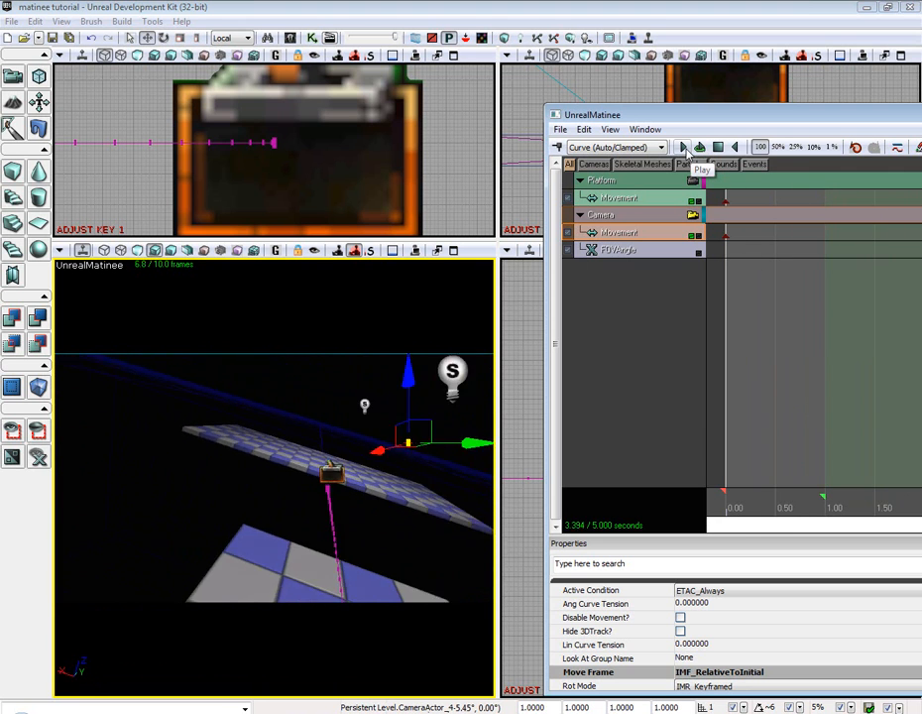
click(683, 147)
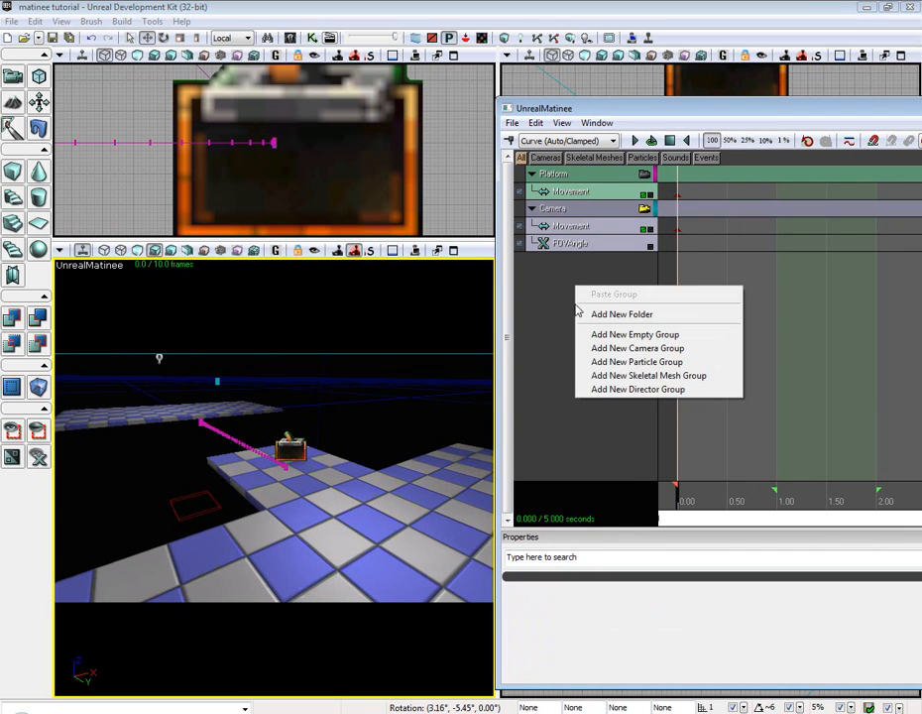
mouse_move(653, 389)
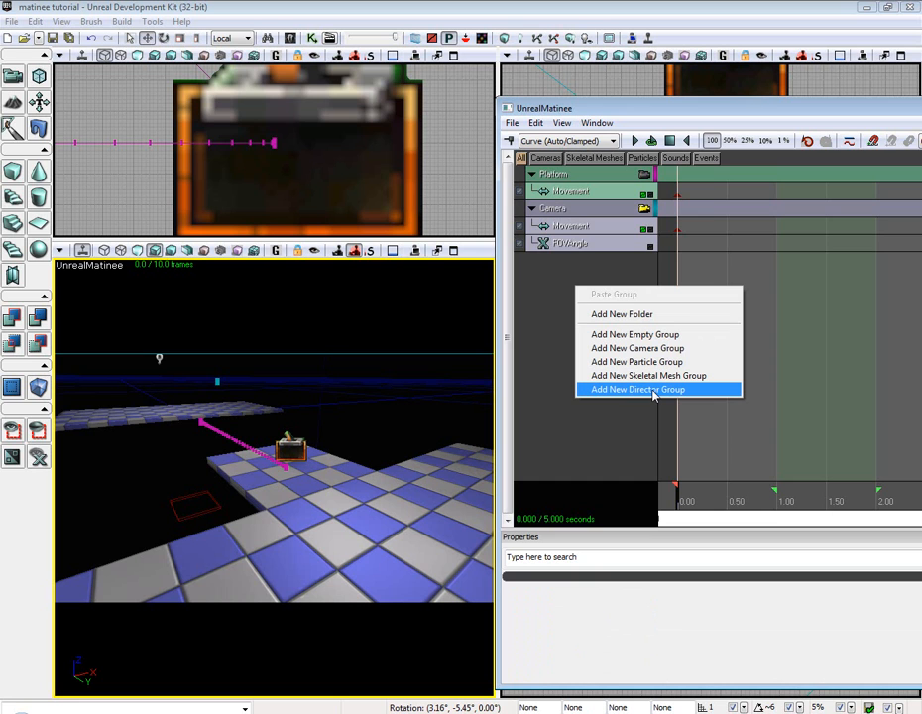
mouse_move(616, 406)
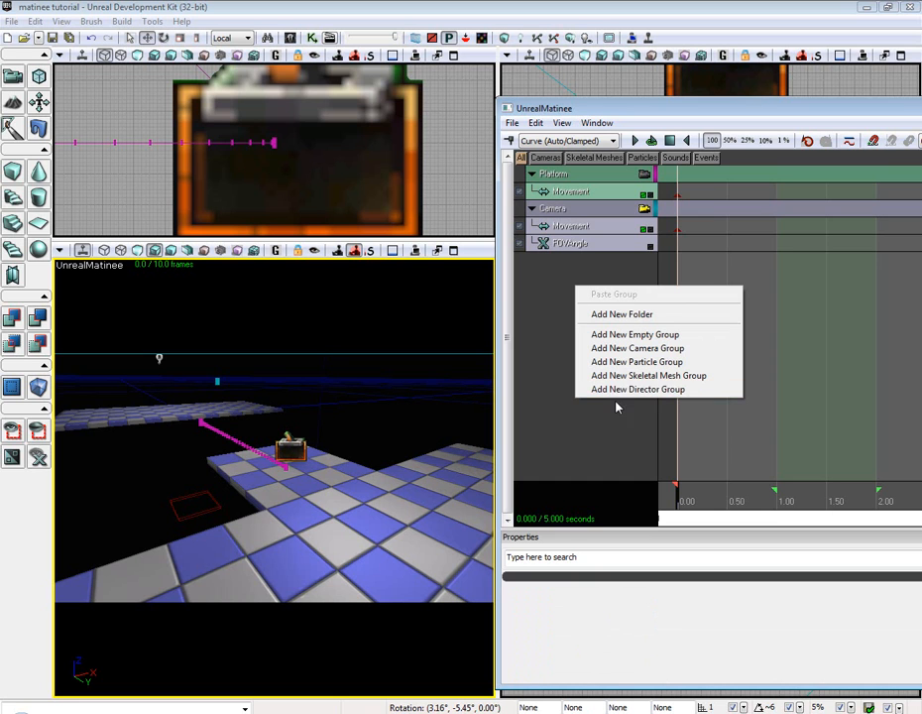
mouse_move(638, 389)
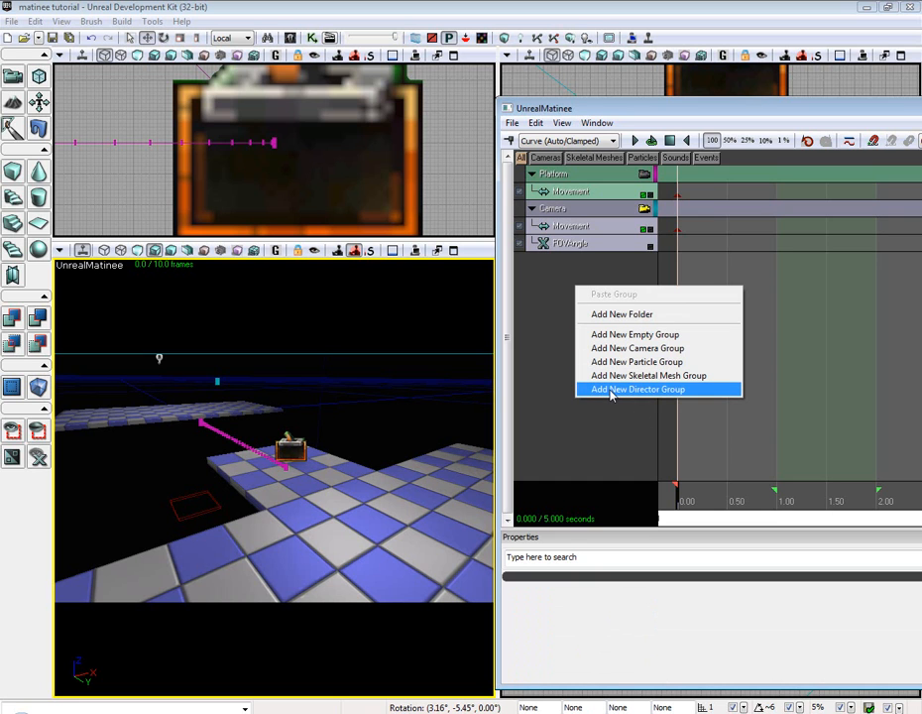
mouse_move(647, 389)
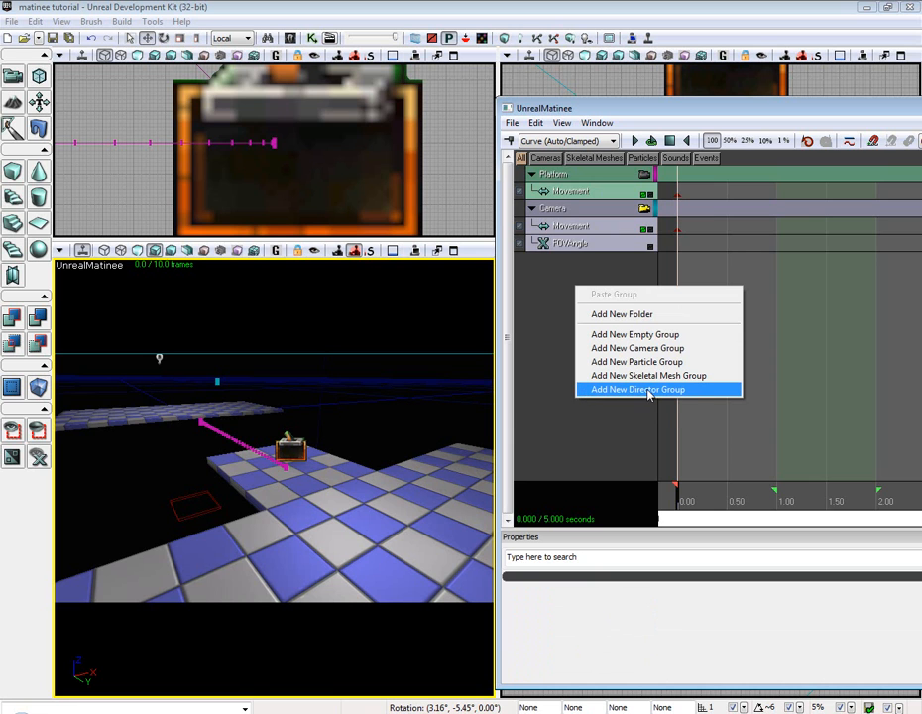
- Add a director group with a cut key targeting the Camera group
click(639, 389)
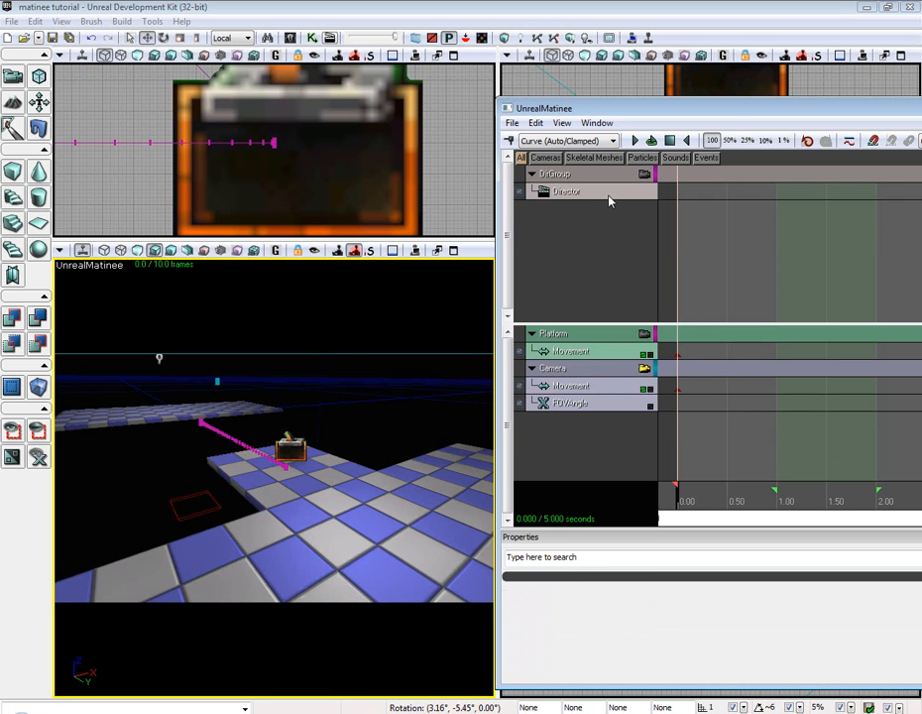
click(568, 191)
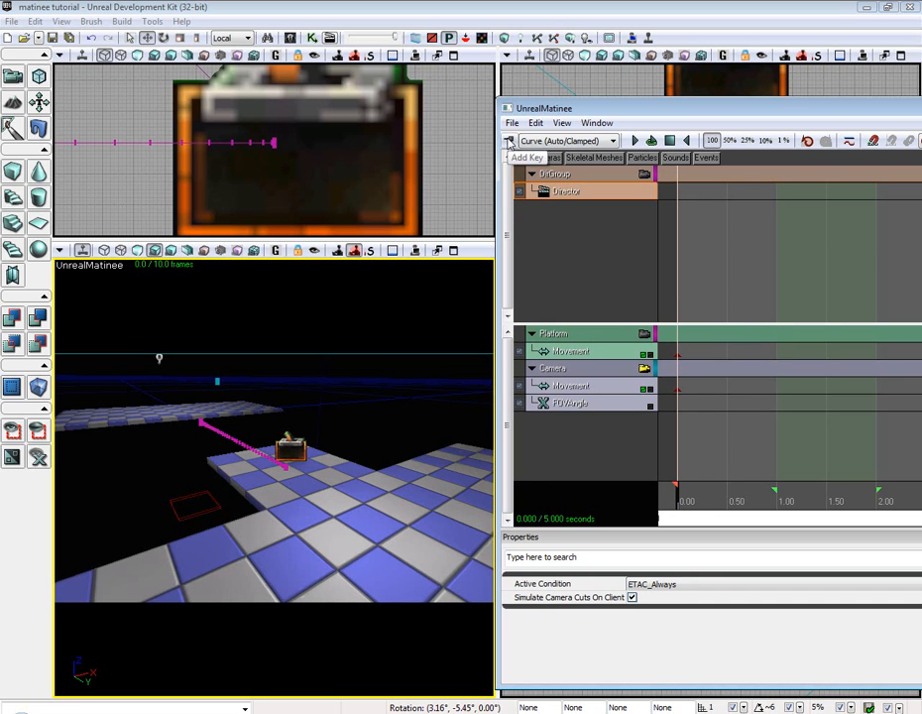
click(507, 141)
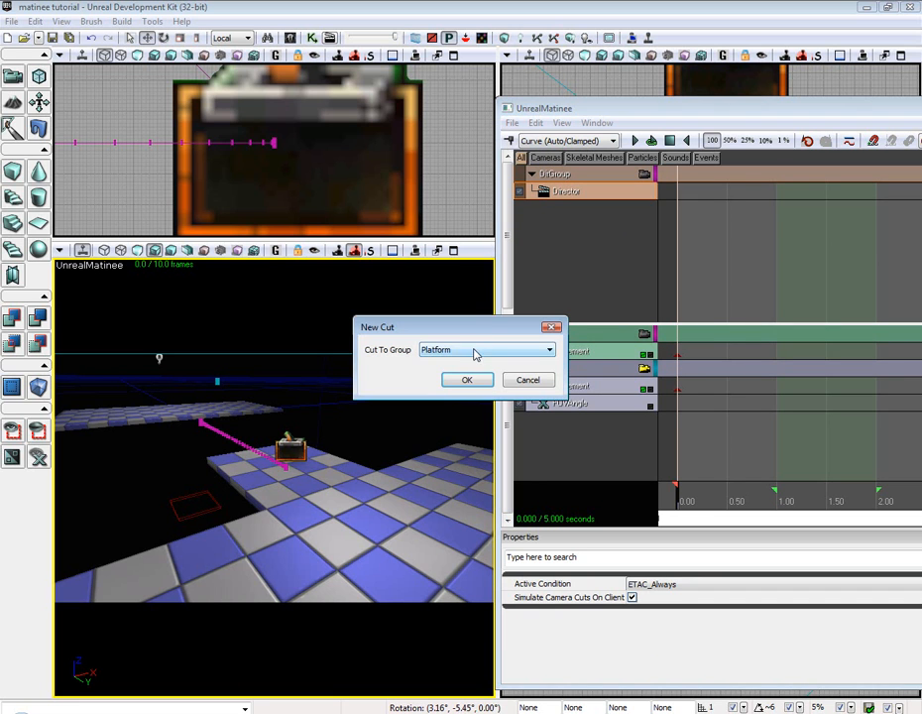
click(486, 349)
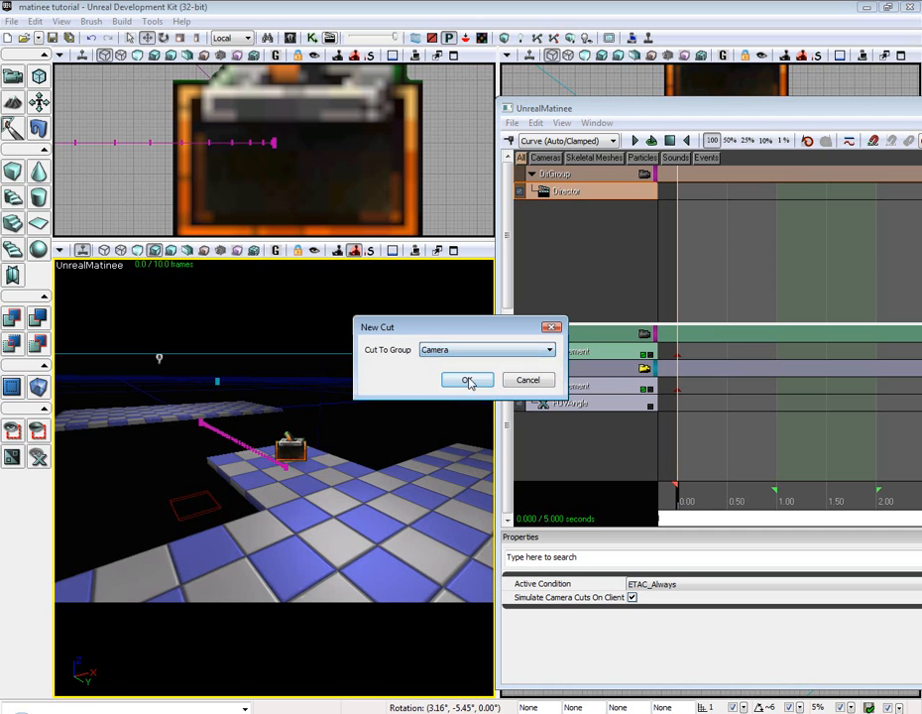
click(466, 381)
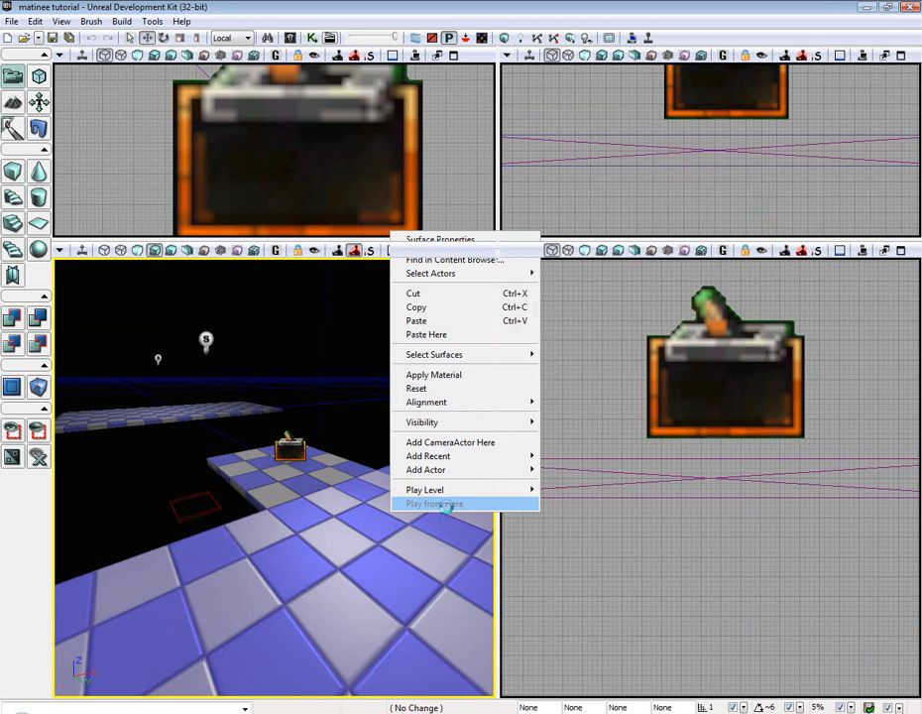
- Play the level from here to test the camera cut, then leave with Escape
click(433, 504)
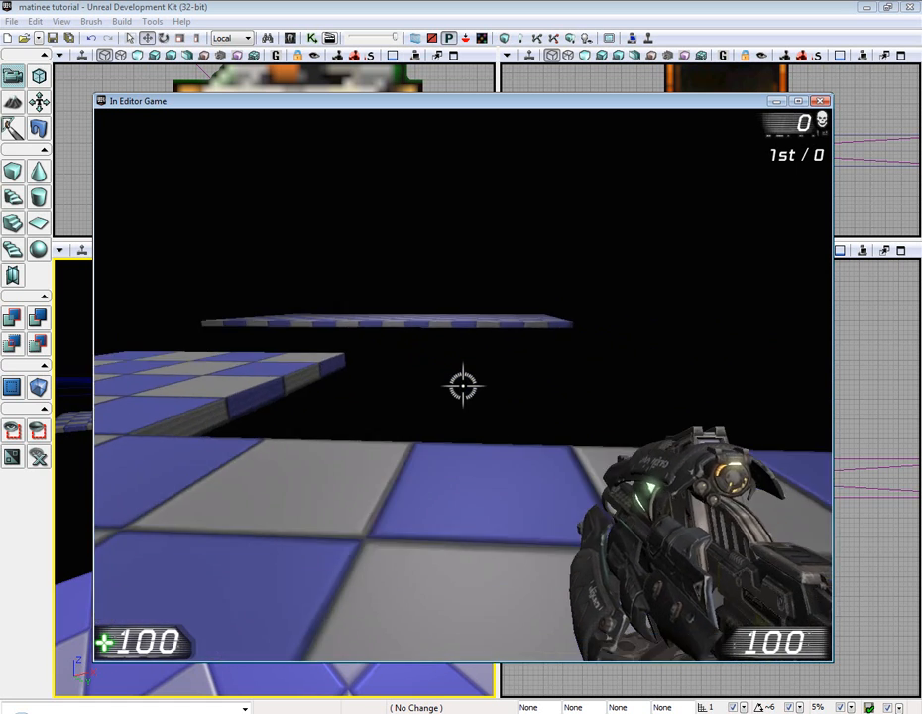
key(Escape)
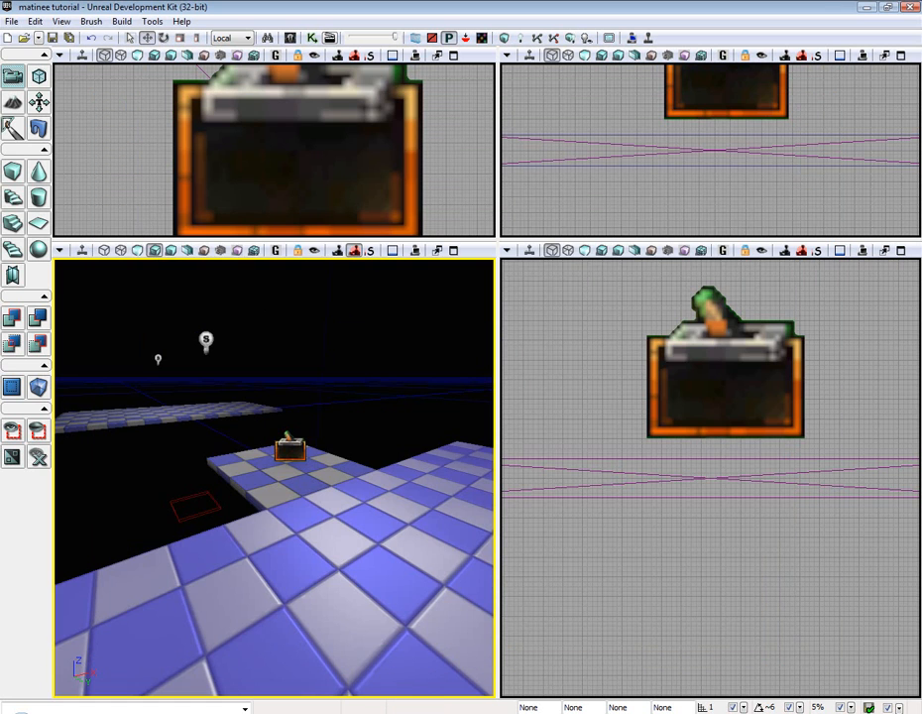